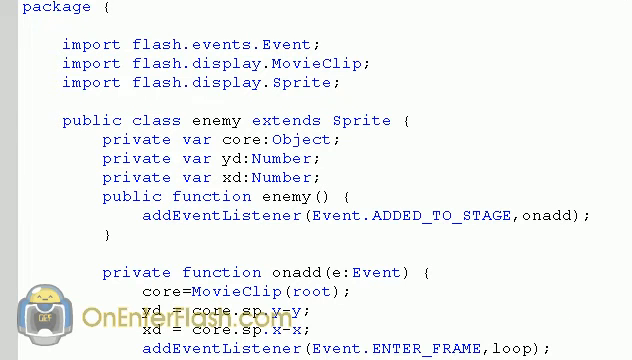
pyautogui.scroll(-3)
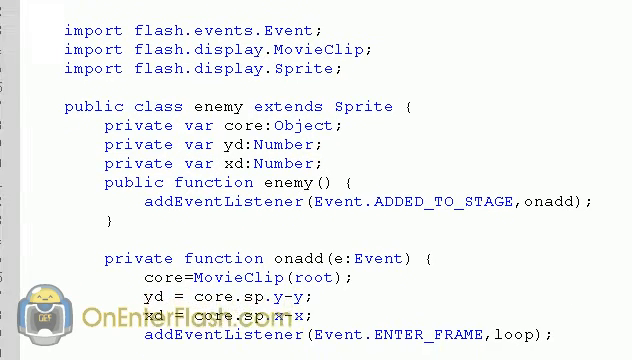
pyautogui.scroll(-3)
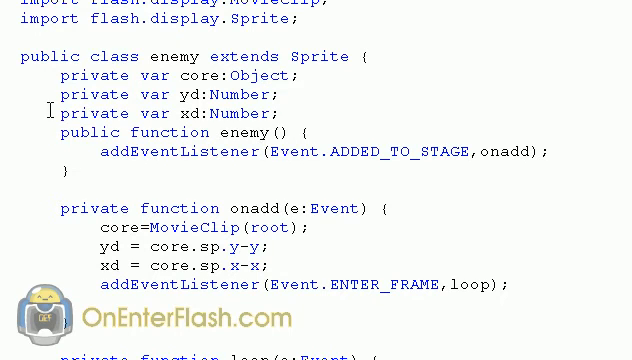
pyautogui.moveTo(58, 94); pyautogui.dragTo(288, 113)
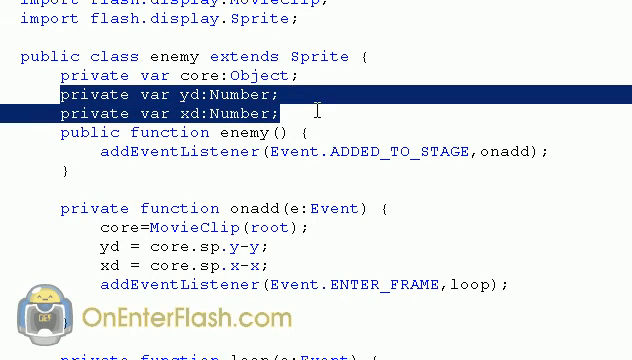
pyautogui.moveTo(133, 103)
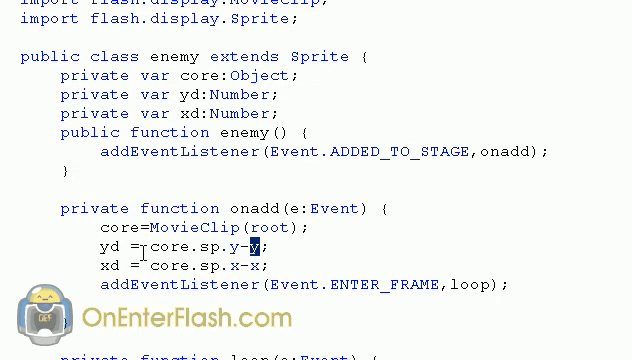
pyautogui.scroll(-3)
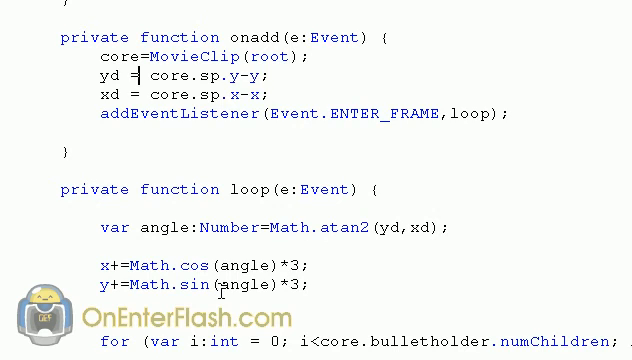
pyautogui.scroll(-3)
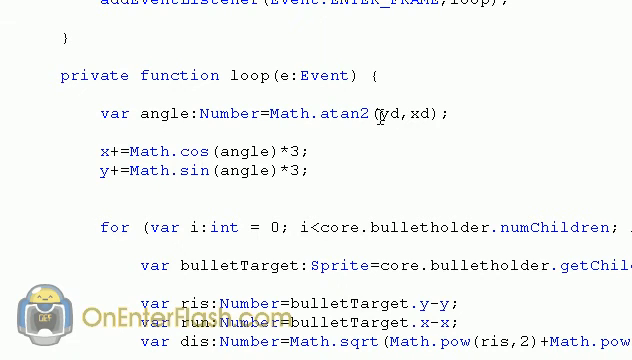
pyautogui.doubleClick(390, 113)
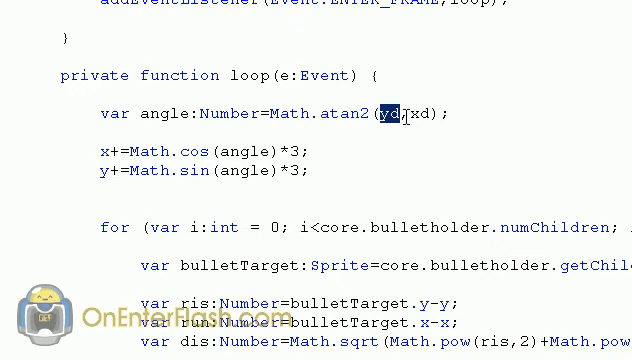
pyautogui.doubleClick(410, 114)
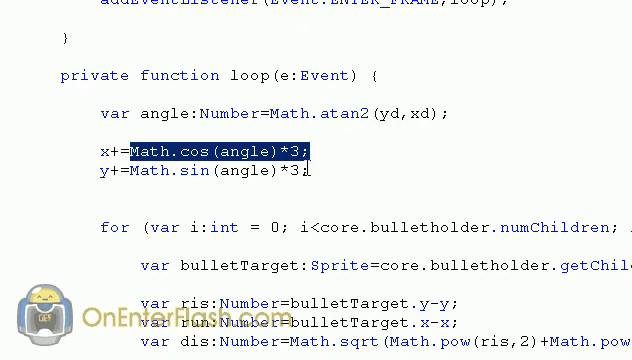
pyautogui.moveTo(143, 170)
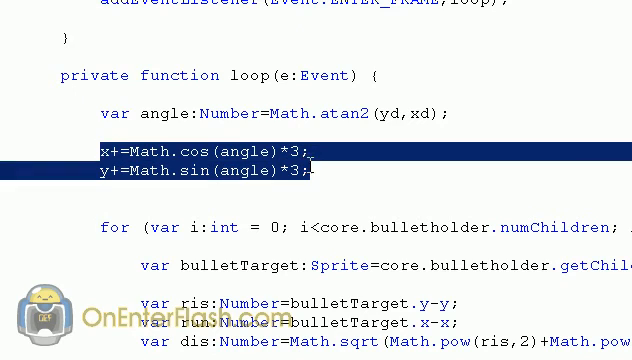
pyautogui.moveTo(180, 180)
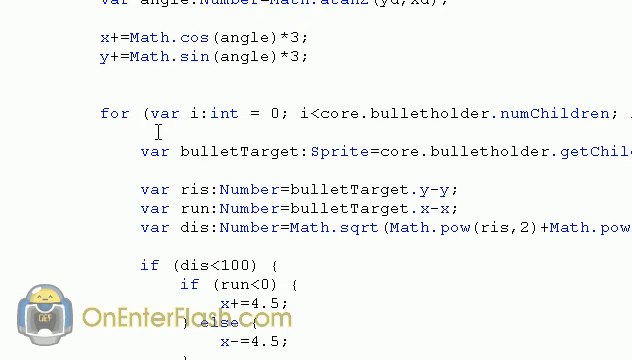
pyautogui.scroll(-3)
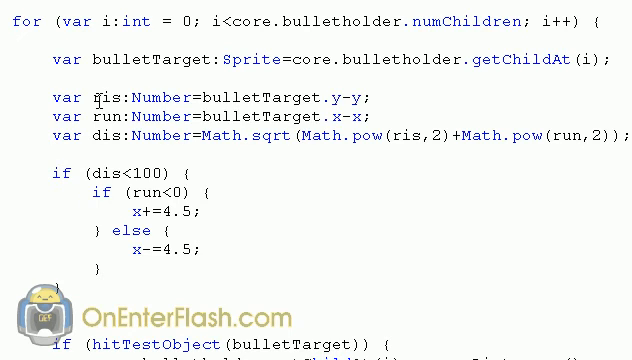
pyautogui.click(183, 176)
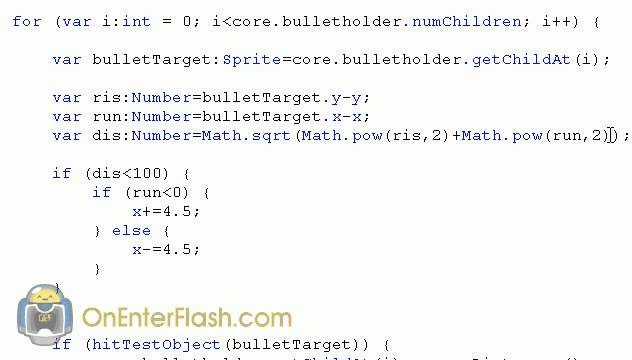
pyautogui.moveTo(301, 137); pyautogui.dragTo(615, 137)
pyautogui.write(')')
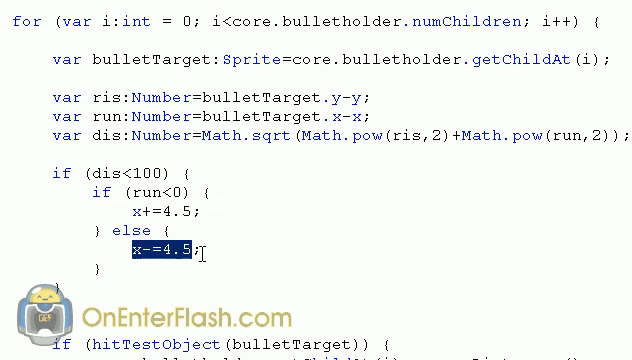
pyautogui.doubleClick(160, 210)
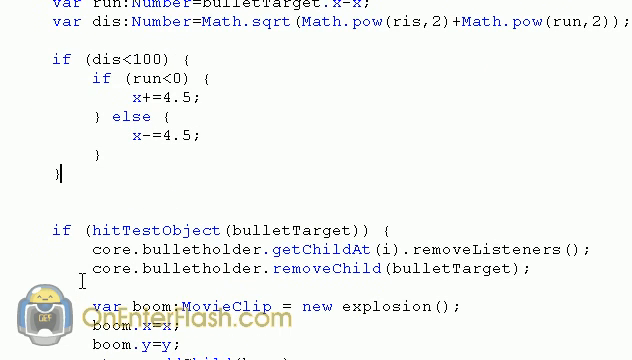
pyautogui.scroll(-3)
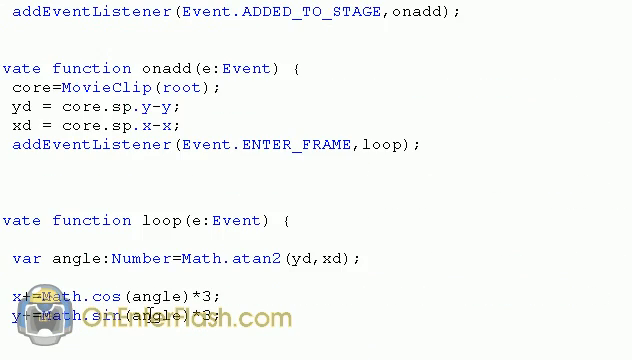
pyautogui.scroll(-3)
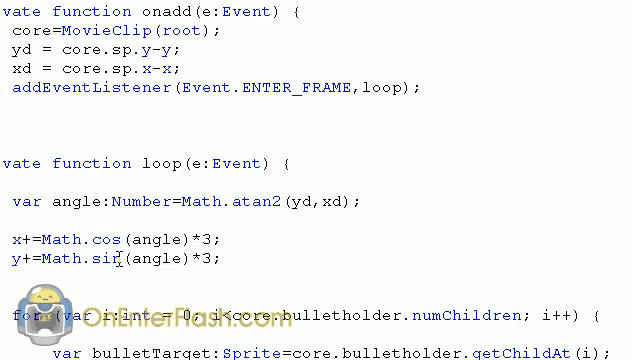